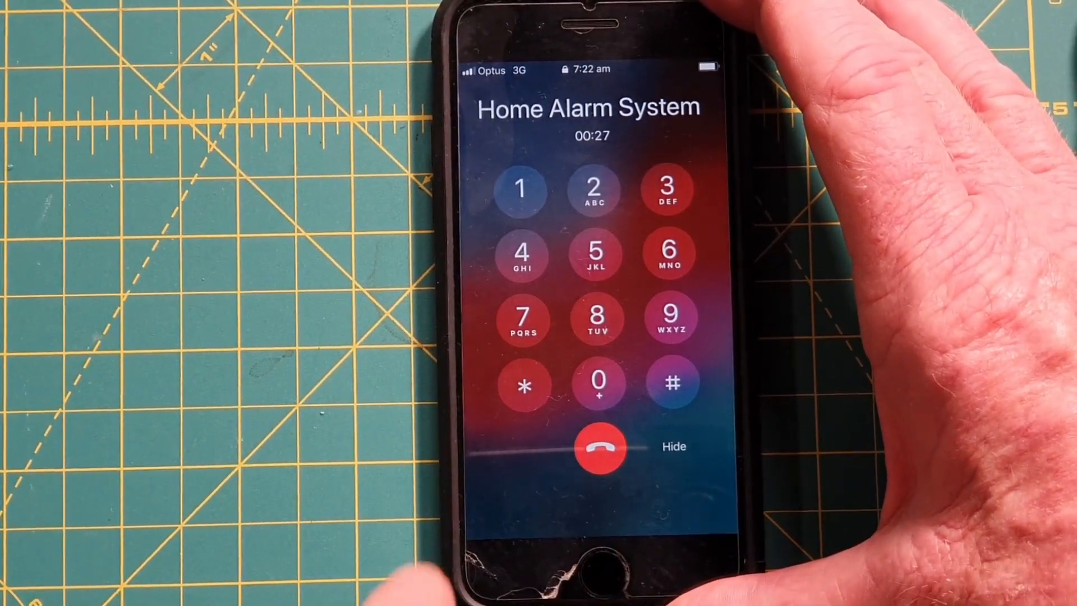
# Send the * tone on the in-call keypad to acknowledge the Home Alarm System call.
pyautogui.click(524, 383)
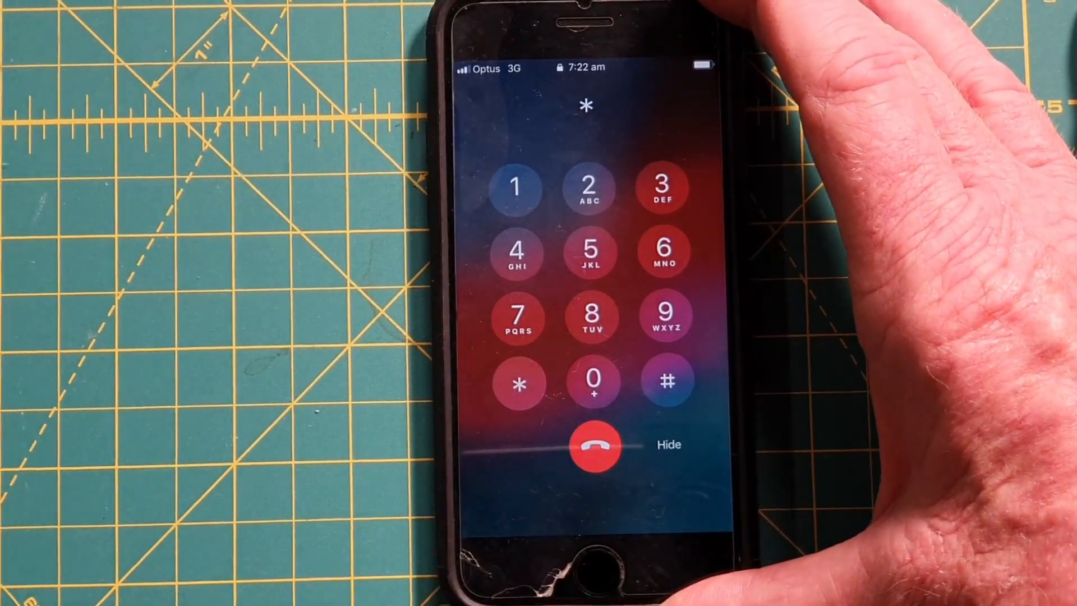